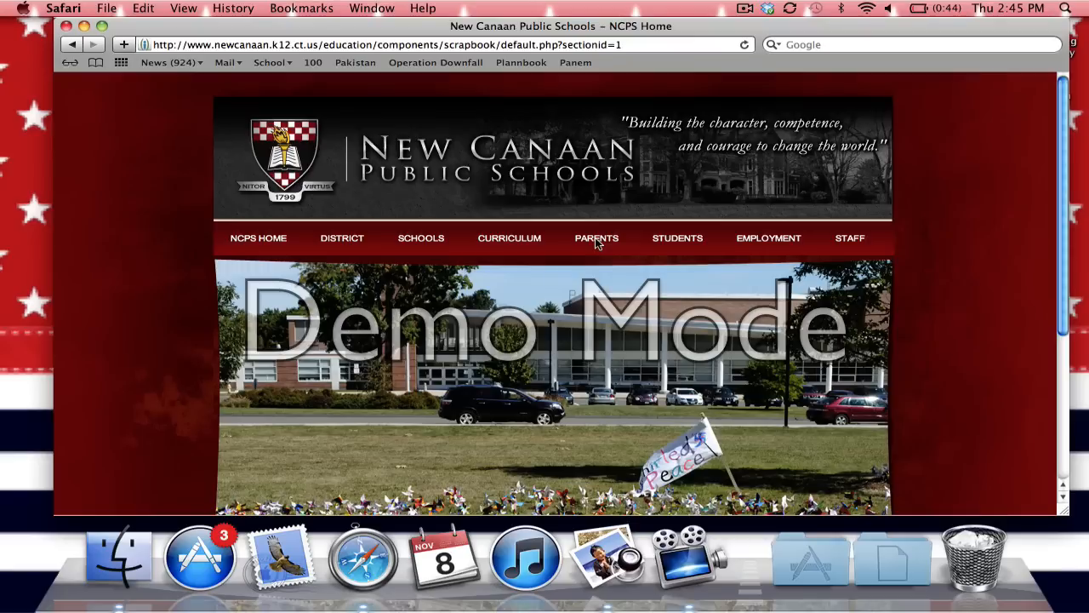
{"action": "left_click", "coordinate": [677, 238]}
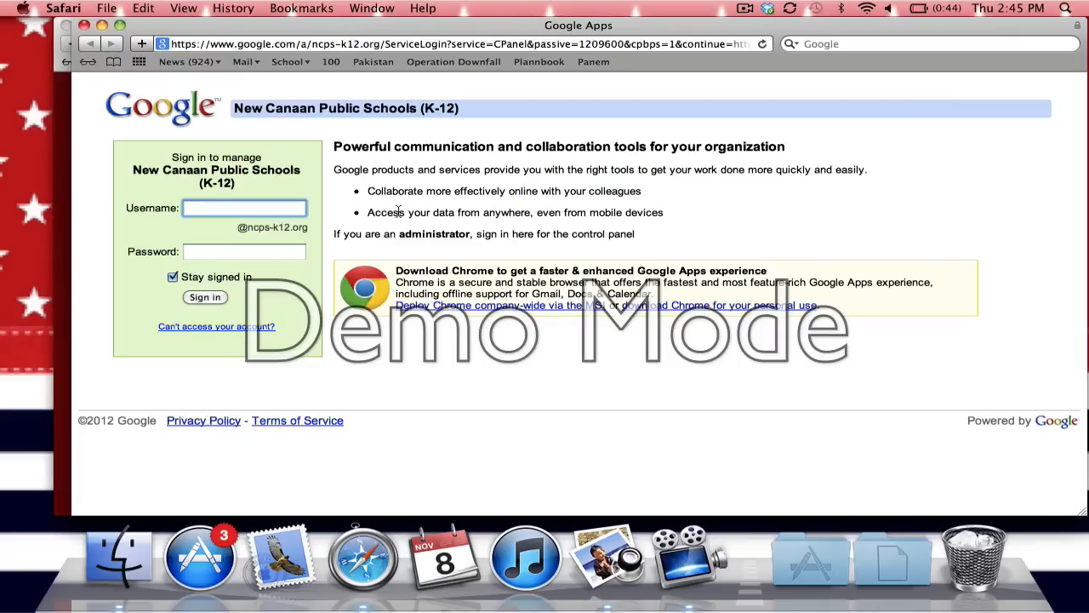
{"action": "type", "text": "ann.thommen"}
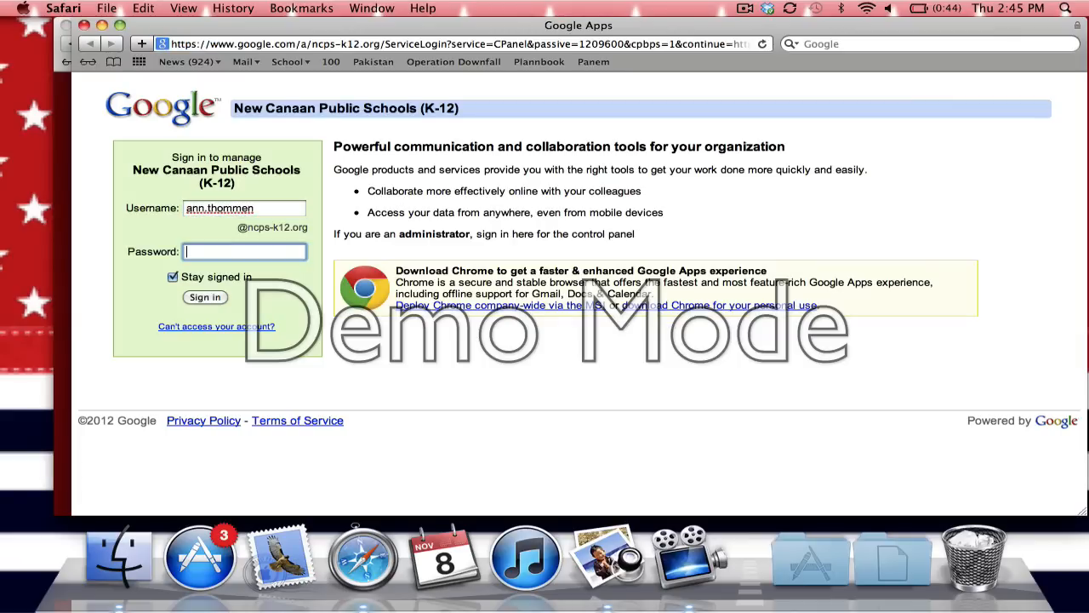
{"action": "left_click", "coordinate": [204, 296]}
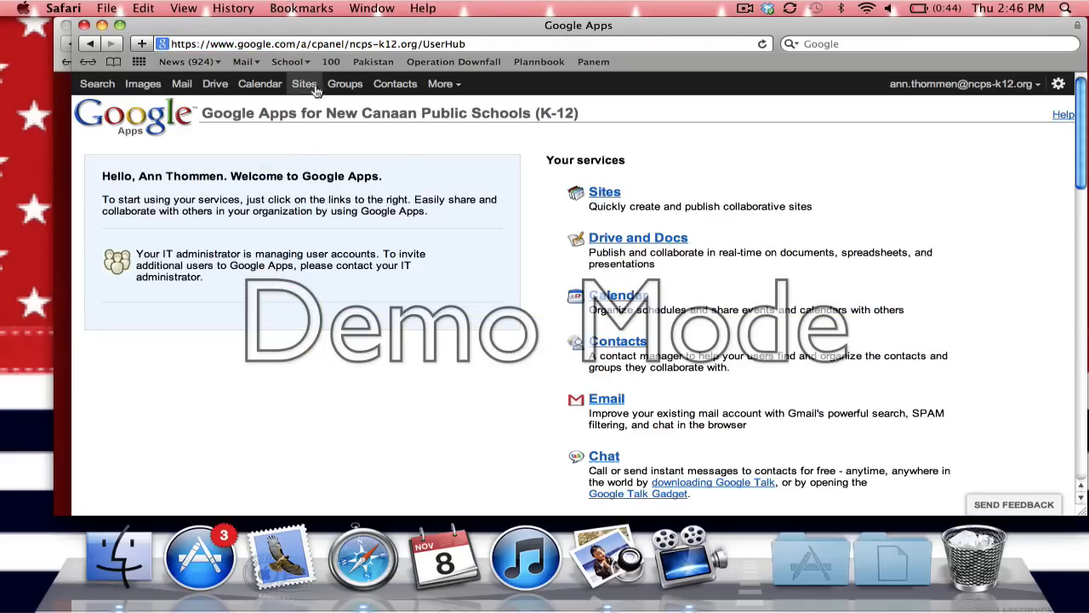
Step: Go to Sites and start creating a new site, showing the template and naming form
{"action": "left_click", "coordinate": [303, 83]}
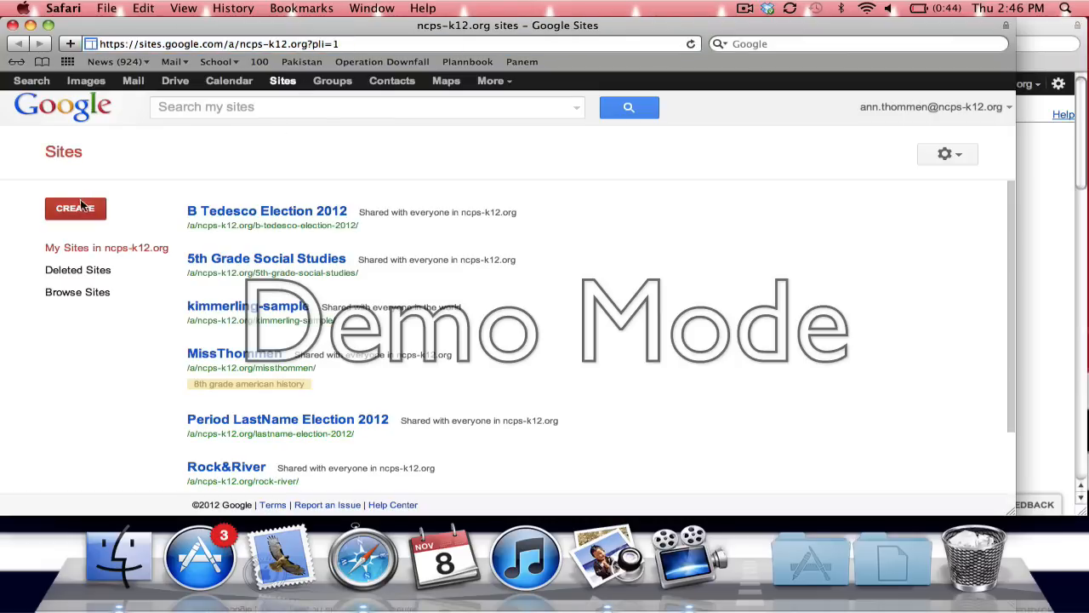
{"action": "left_click", "coordinate": [75, 208]}
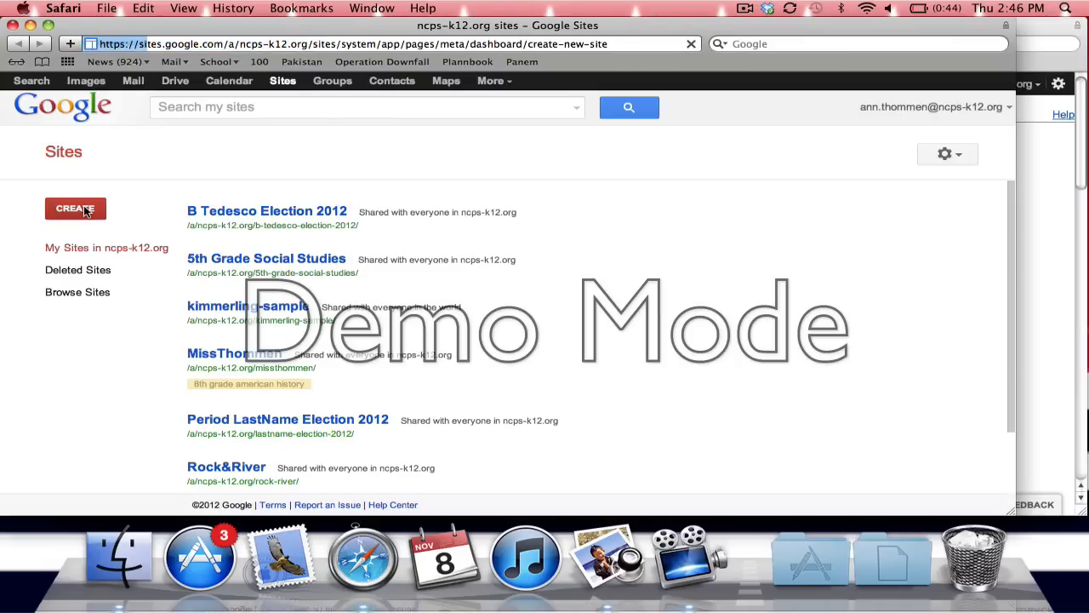
{"action": "left_click", "coordinate": [75, 208]}
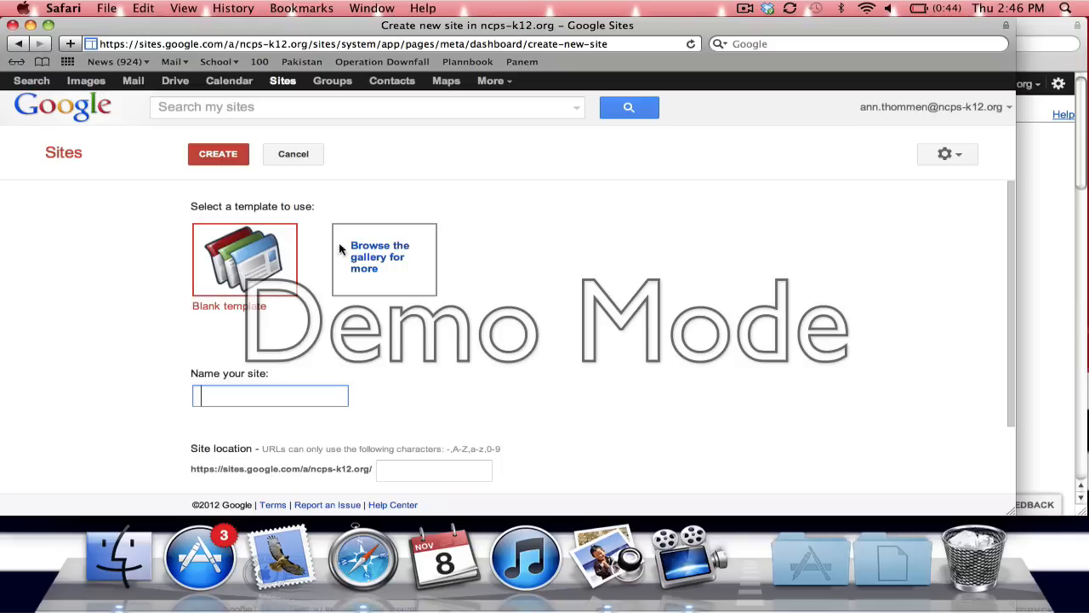
{"action": "mouse_move", "coordinate": [380, 255]}
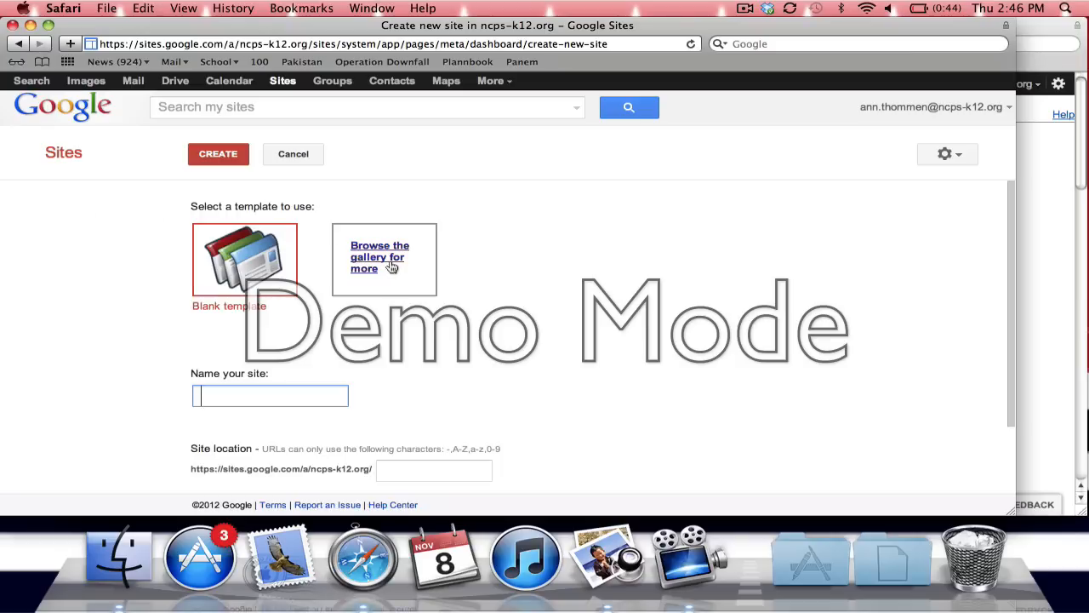
Step: Browse the template gallery and choose the Election RBL Grade 8 template
{"action": "left_click", "coordinate": [380, 255]}
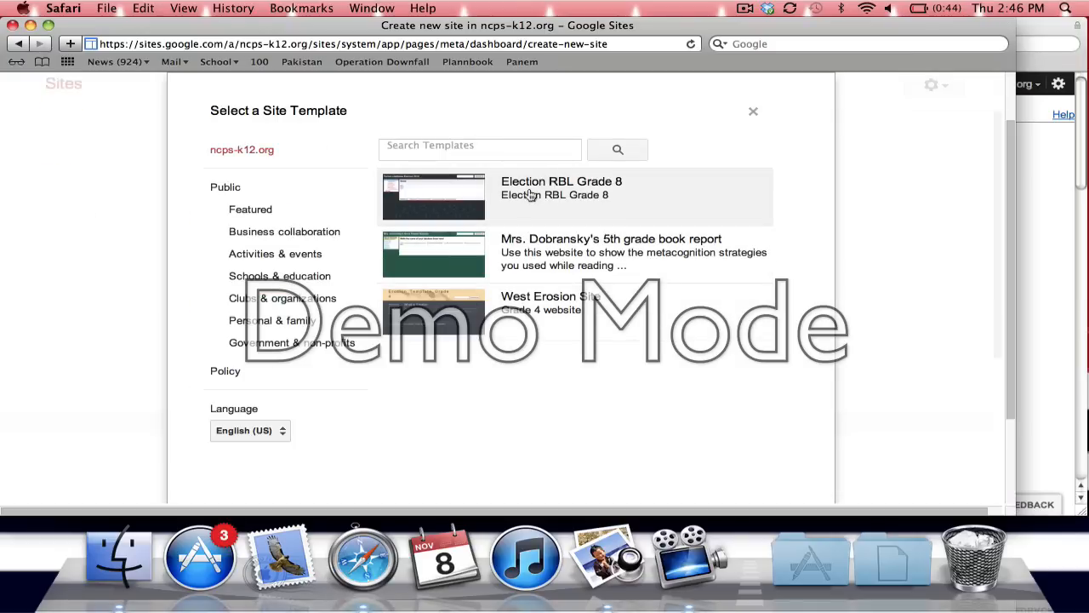
{"action": "mouse_move", "coordinate": [478, 197]}
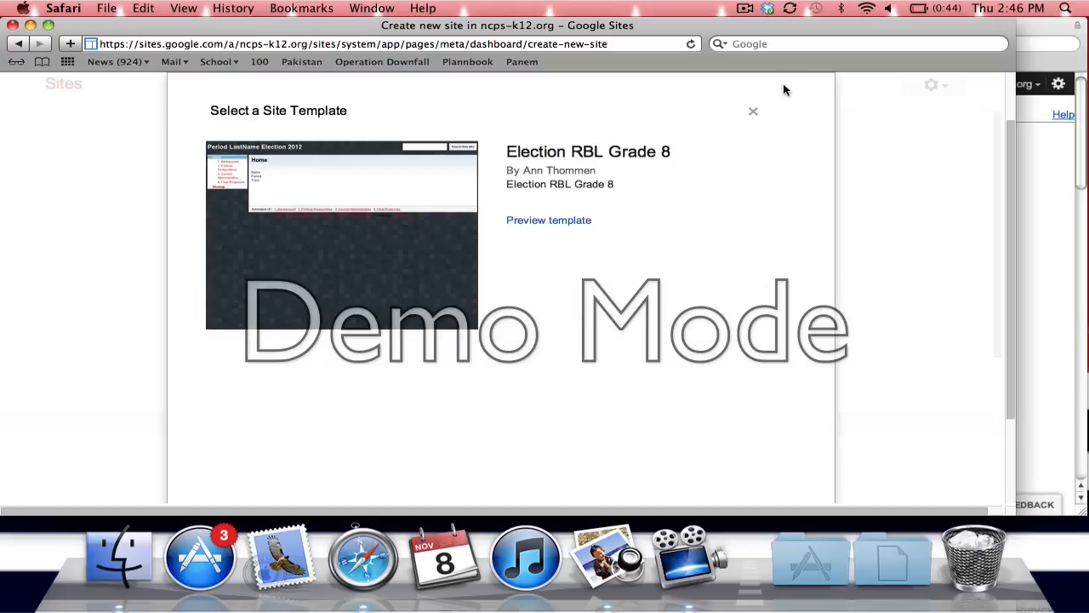
{"action": "mouse_move", "coordinate": [1024, 327]}
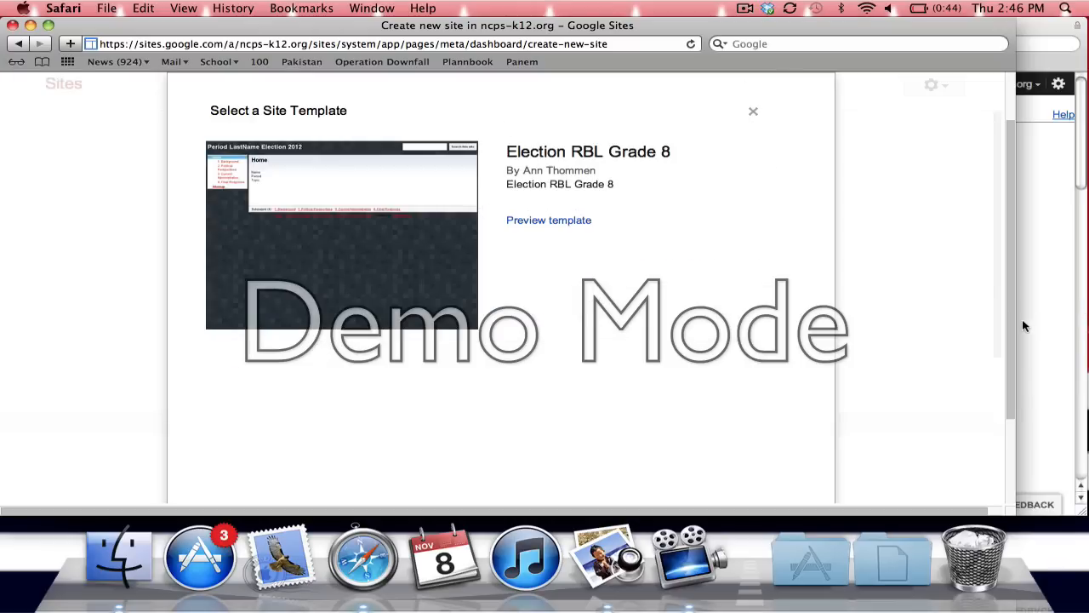
{"action": "scroll", "scroll_direction": "down", "scroll_amount": 3}
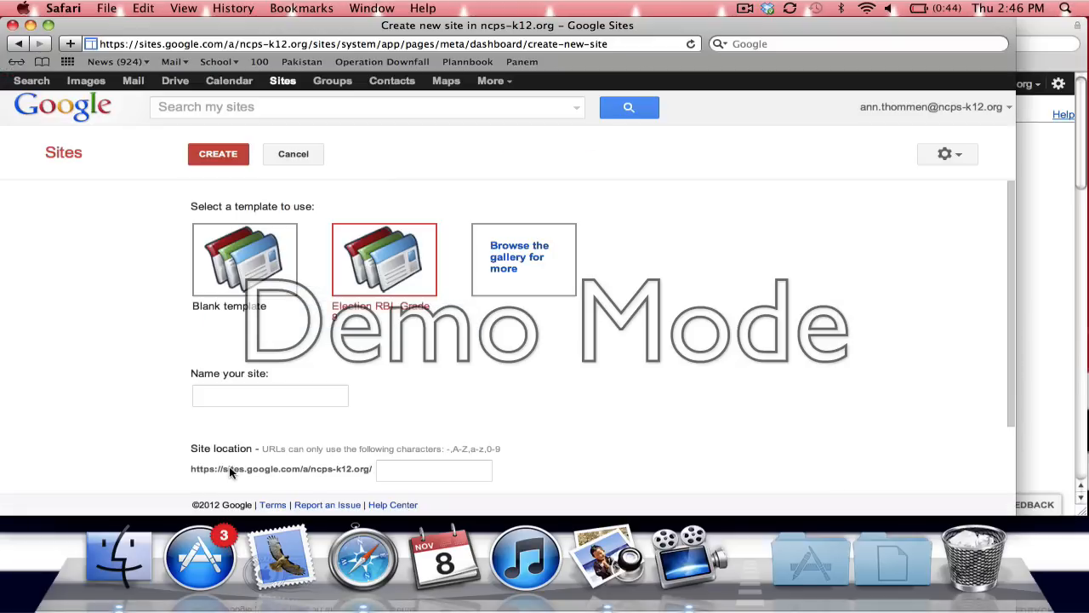
Step: Name the site 'A Thommena Election 2012' and create it from the chosen template
{"action": "left_click", "coordinate": [268, 395]}
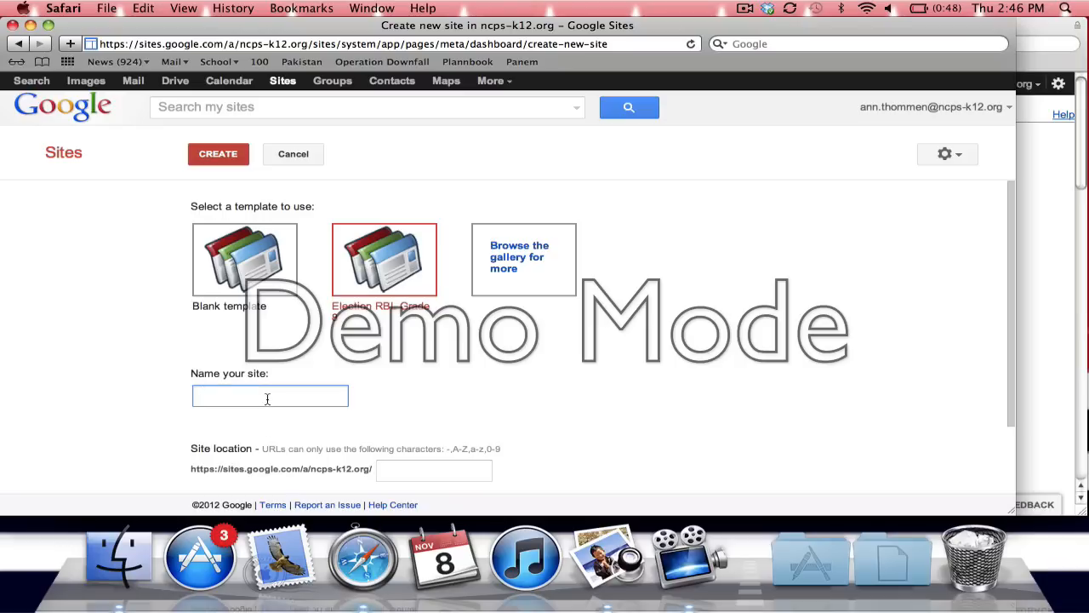
{"action": "type", "text": "A"}
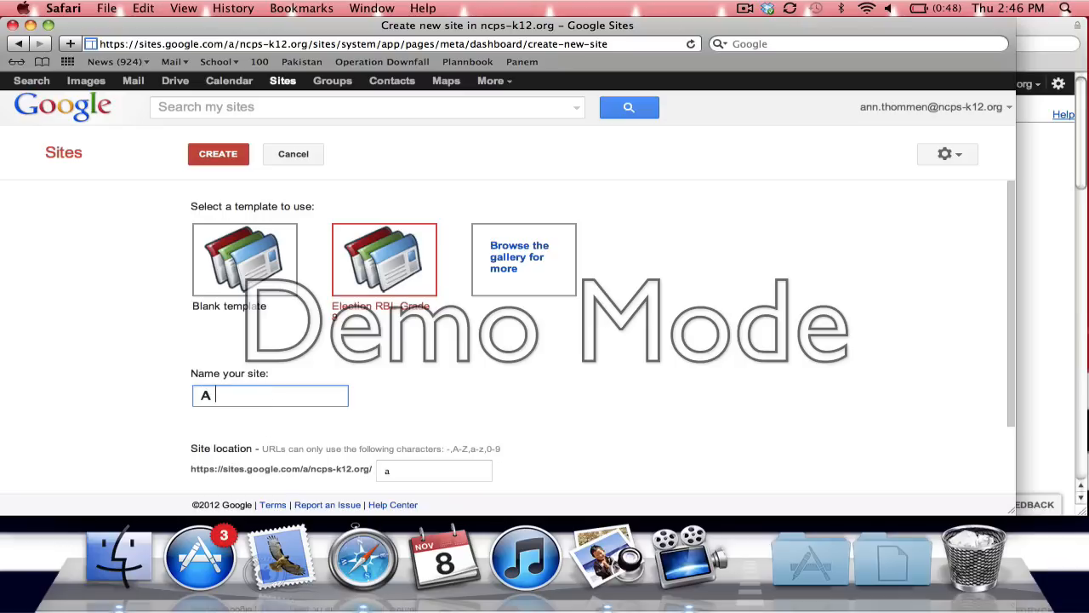
{"action": "type", "text": "Thommen Ee"}
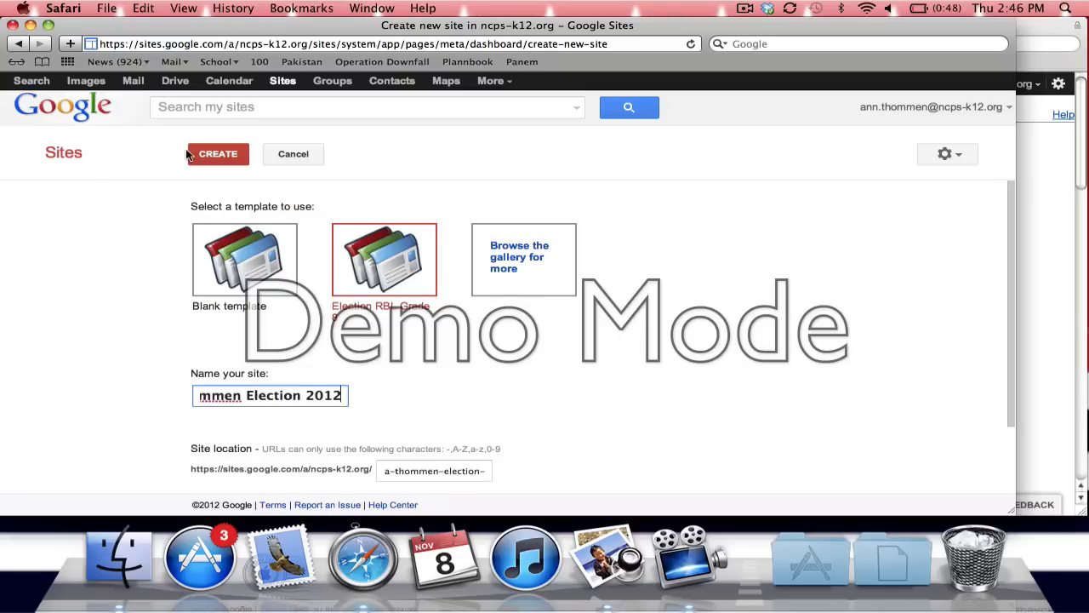
{"action": "left_click", "coordinate": [218, 153]}
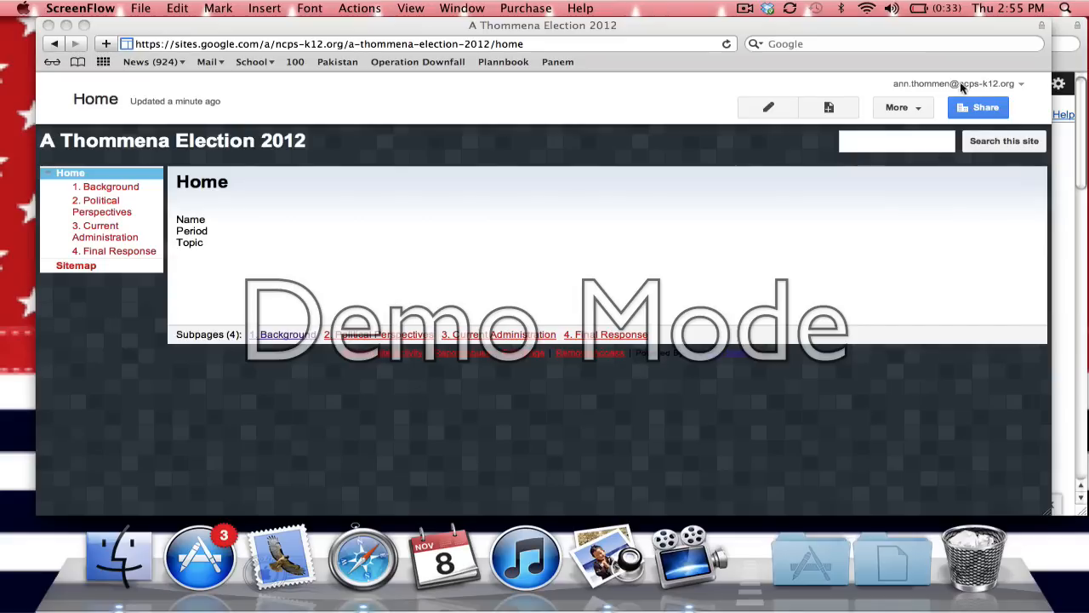
{"action": "mouse_move", "coordinate": [893, 156]}
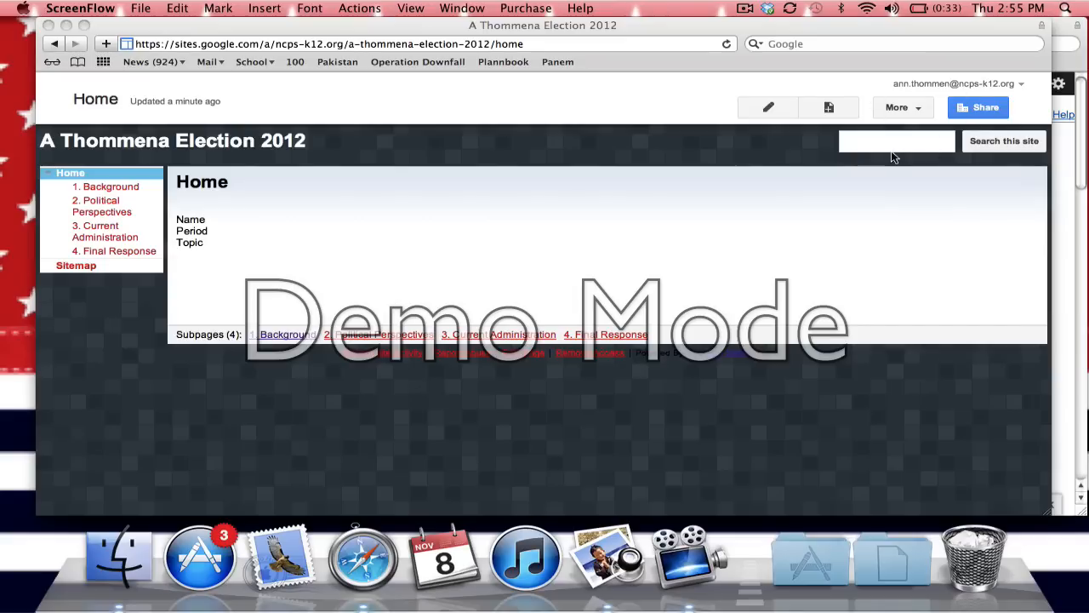
{"action": "mouse_move", "coordinate": [157, 143]}
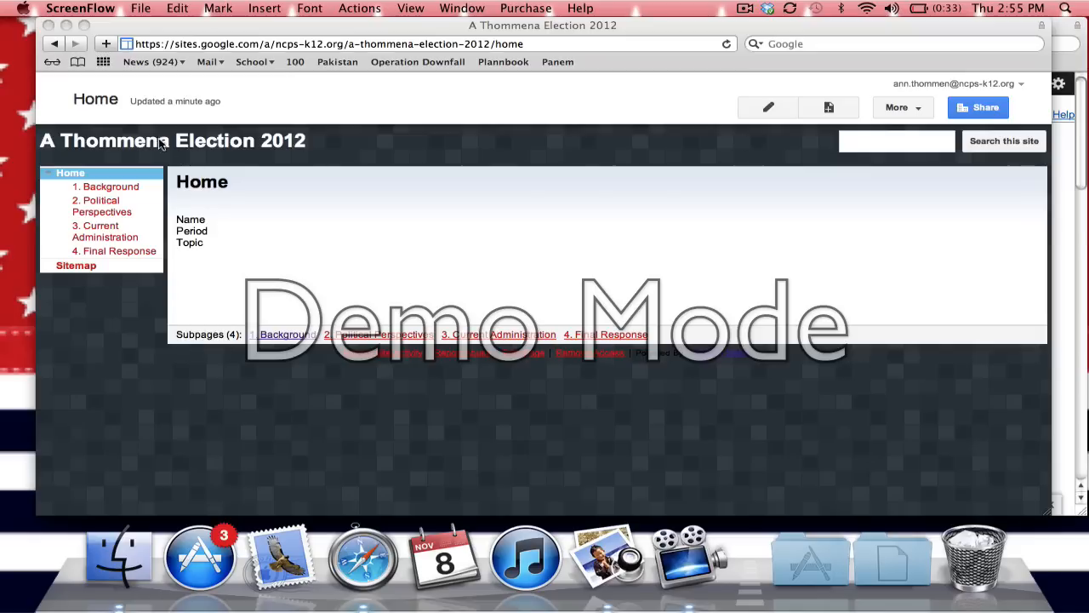
{"action": "mouse_move", "coordinate": [293, 143]}
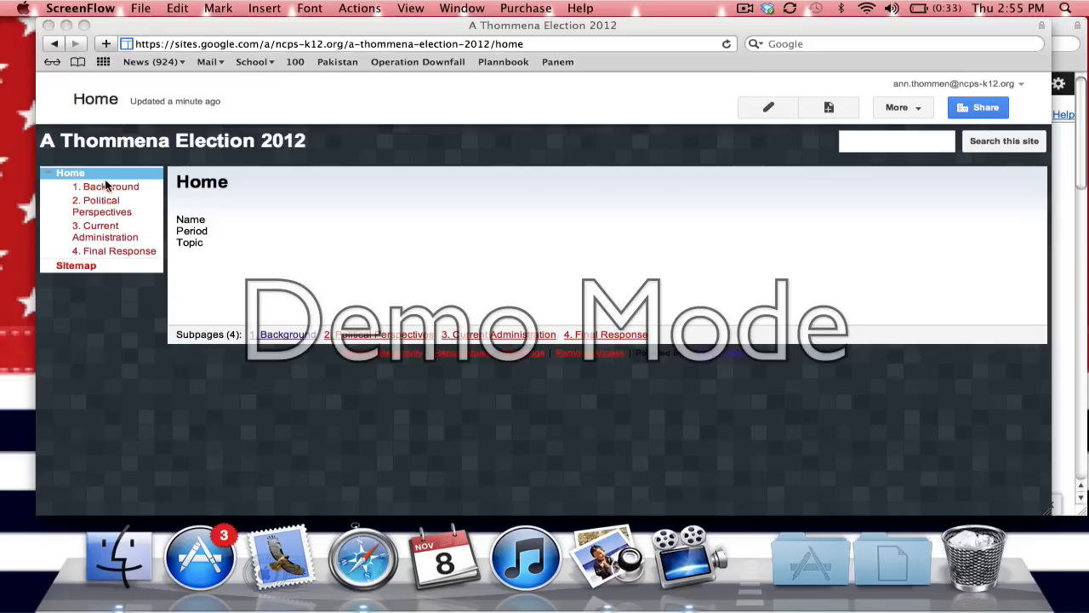
{"action": "mouse_move", "coordinate": [109, 216]}
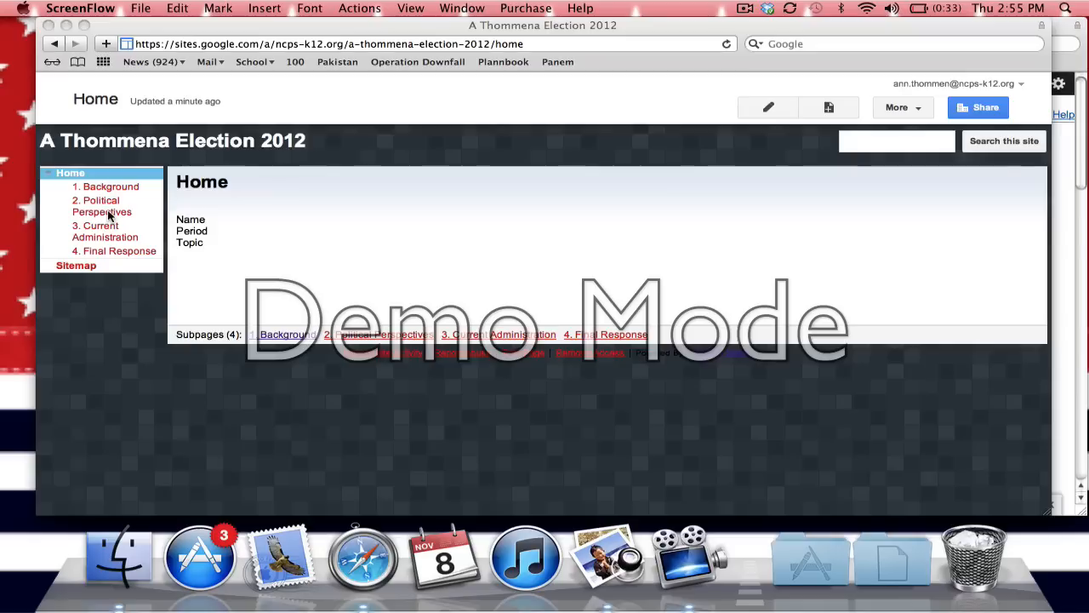
{"action": "mouse_move", "coordinate": [112, 241]}
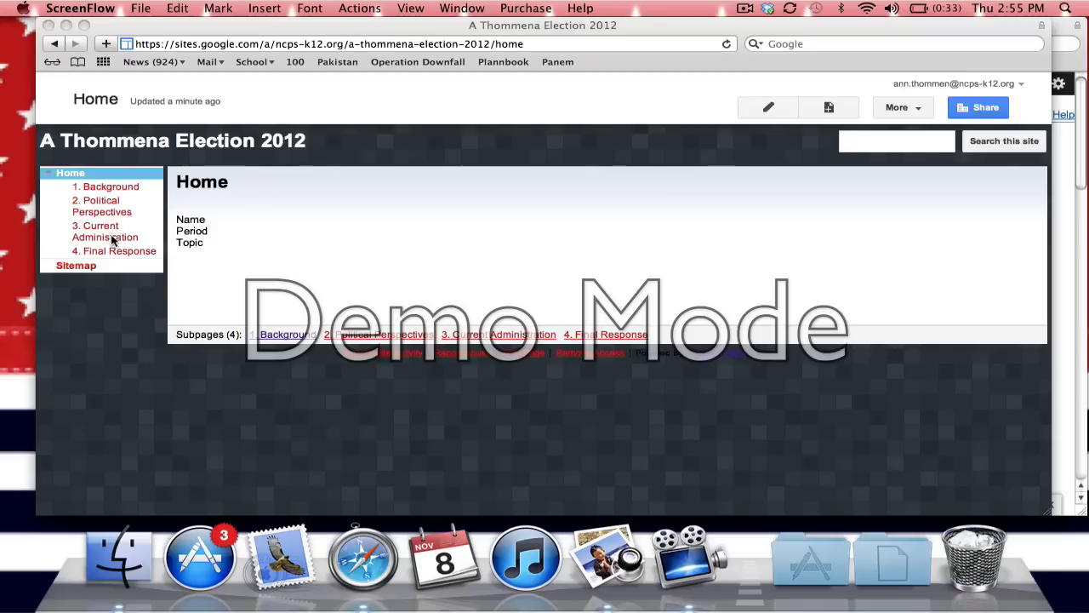
{"action": "mouse_move", "coordinate": [790, 201]}
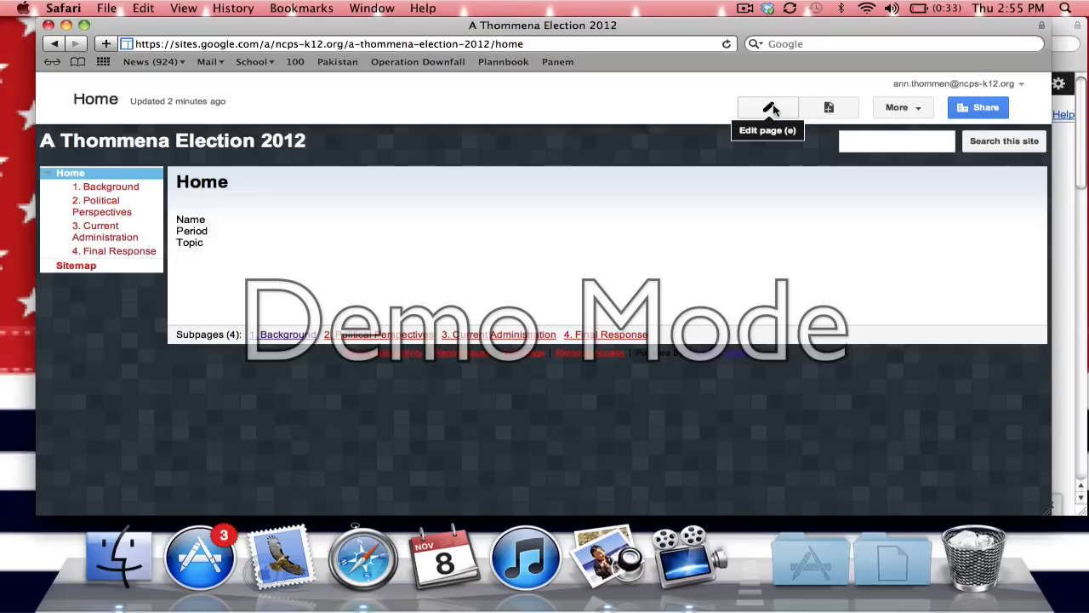
{"action": "mouse_move", "coordinate": [252, 194]}
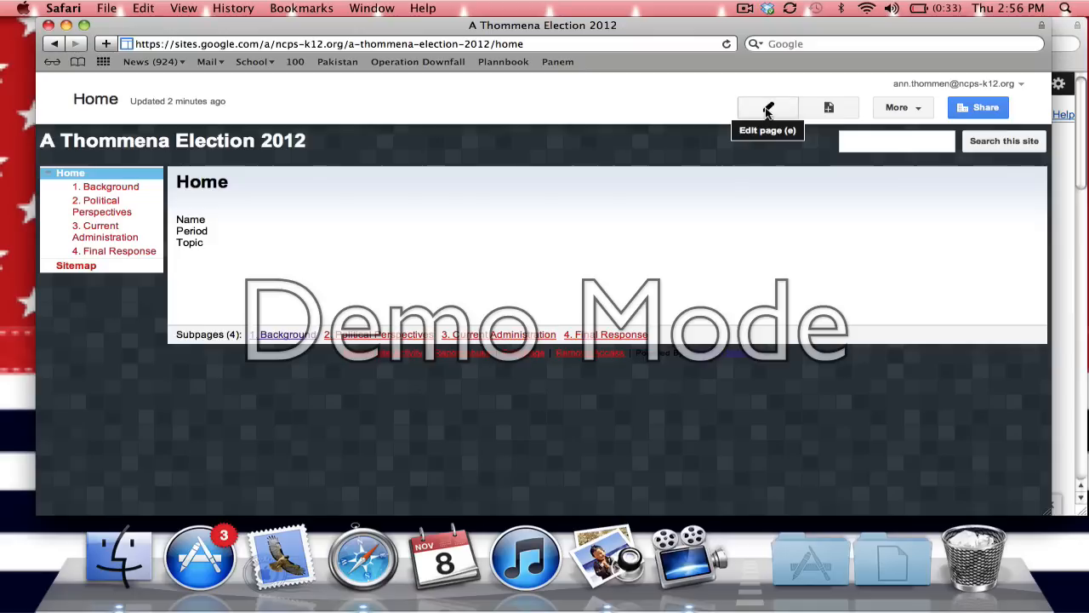
{"action": "left_click", "coordinate": [765, 107]}
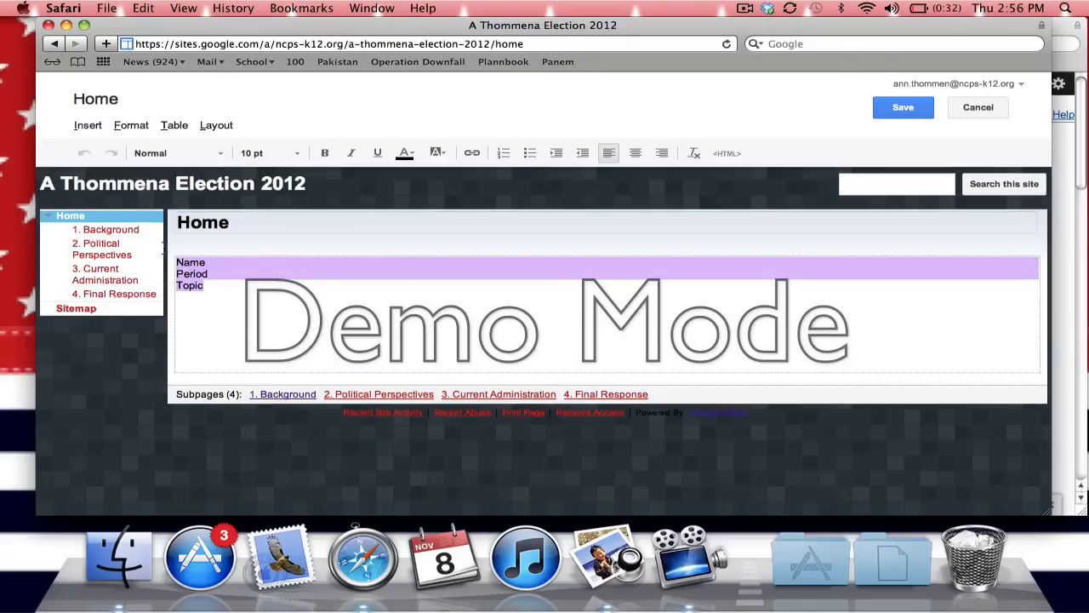
{"action": "type", "text": "Thommen"}
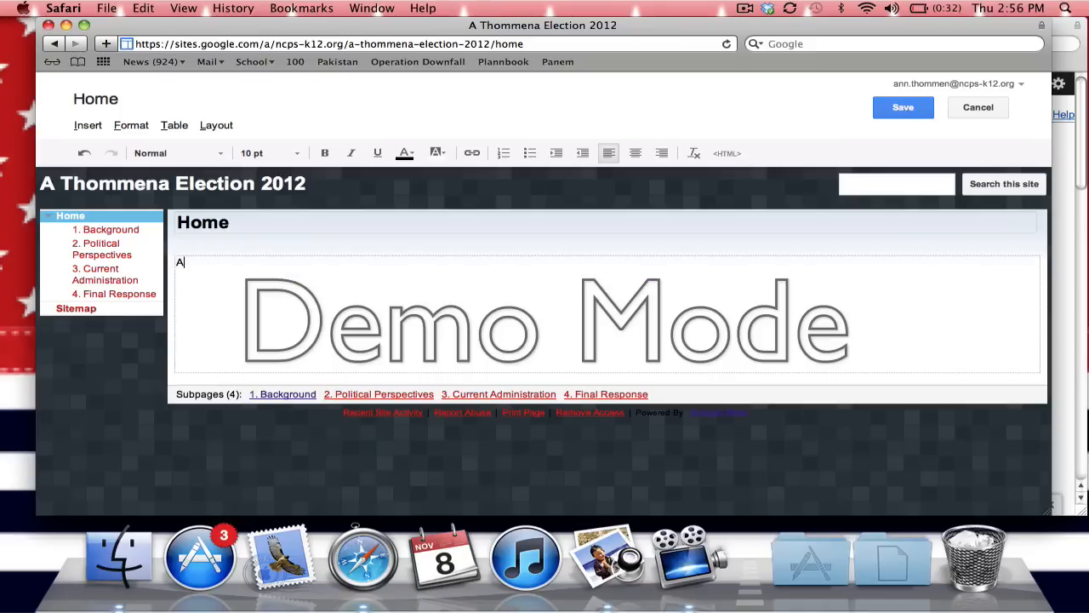
{"action": "type", "text": "nnie Thommen"}
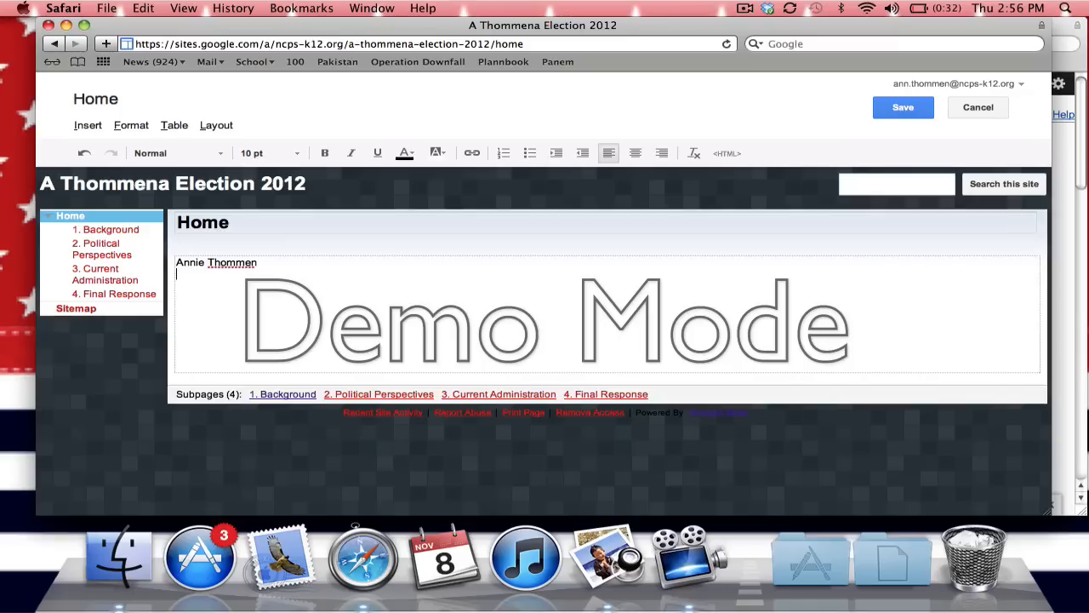
{"action": "type", "text": "Period A"}
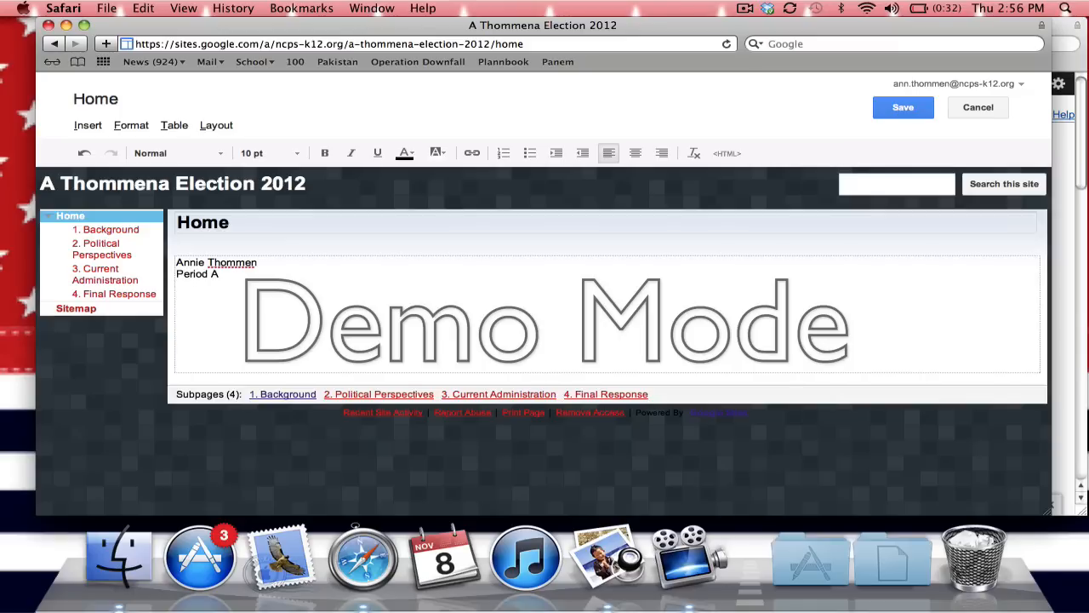
{"action": "type", "text": "Environment"}
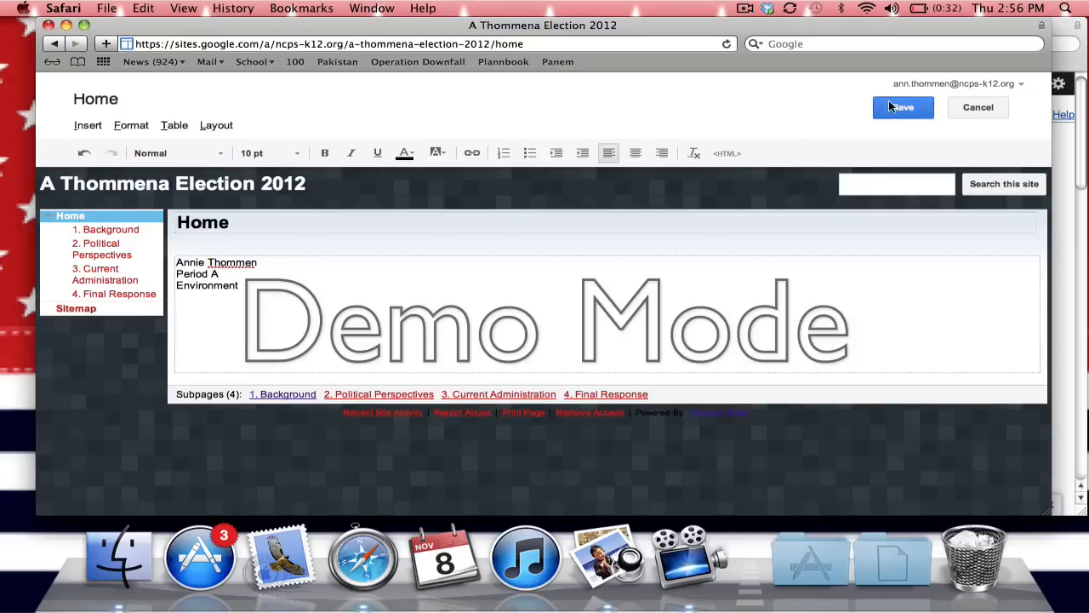
{"action": "left_click", "coordinate": [902, 107]}
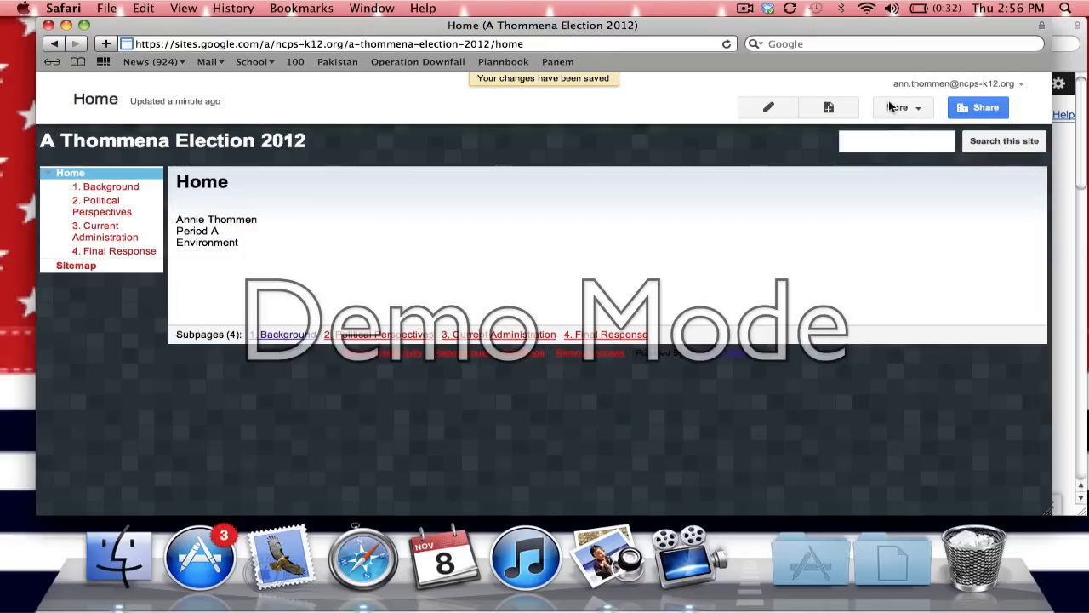
{"action": "mouse_move", "coordinate": [364, 221]}
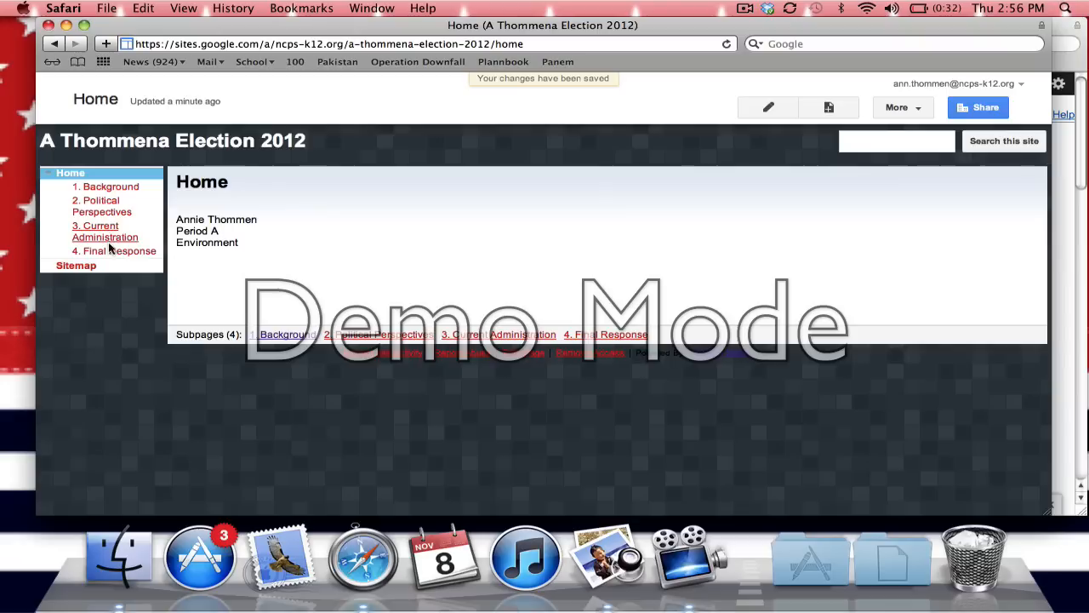
Step: Visit the Background, Political Perspectives, Current Administration and Final Response subpages in turn
{"action": "left_click", "coordinate": [111, 185]}
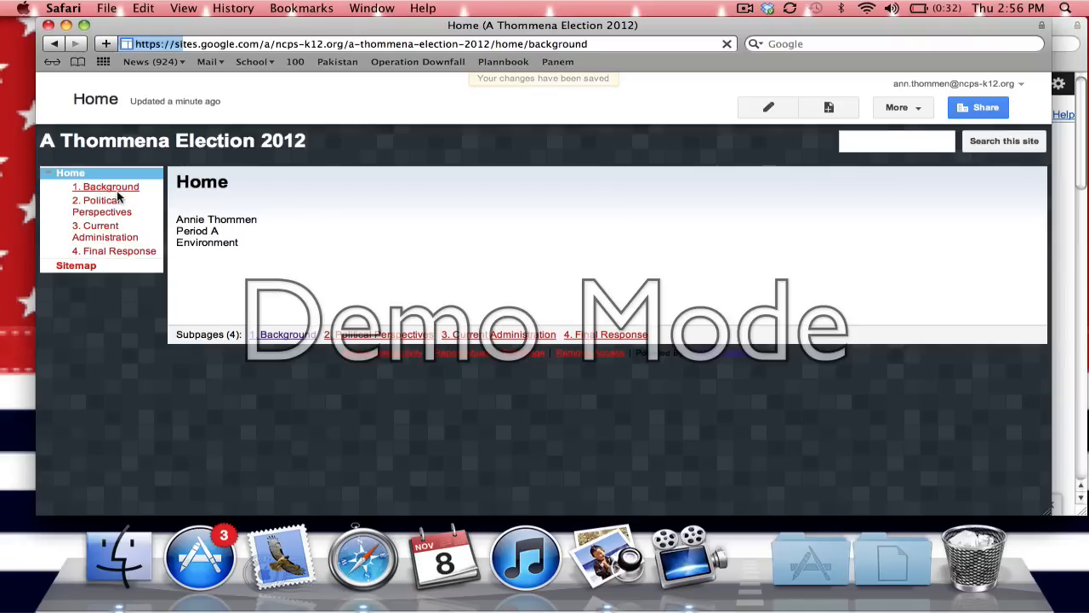
{"action": "left_click", "coordinate": [111, 185]}
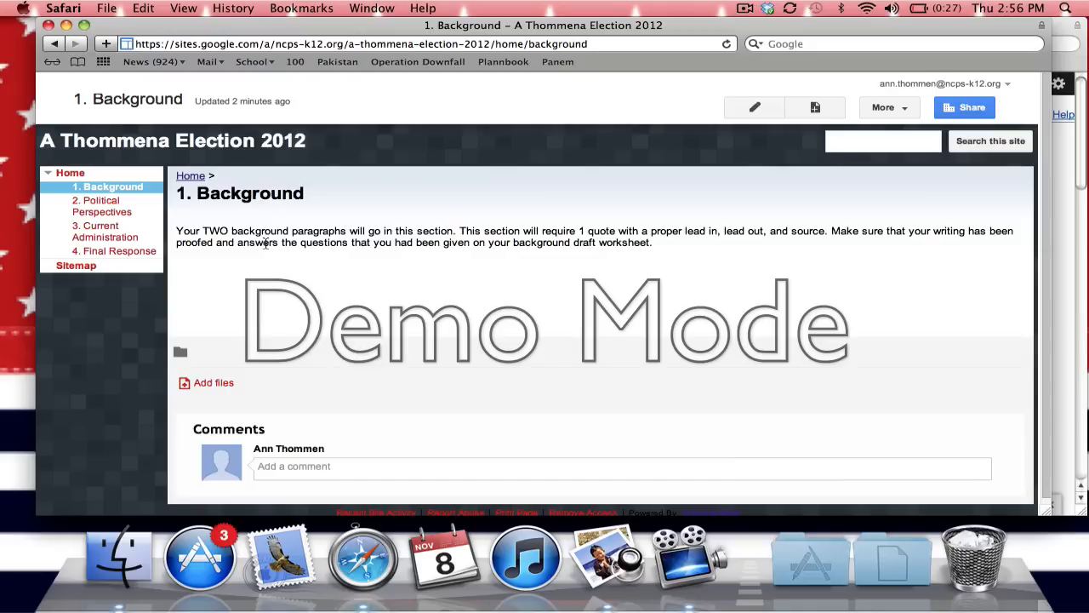
{"action": "mouse_move", "coordinate": [555, 231]}
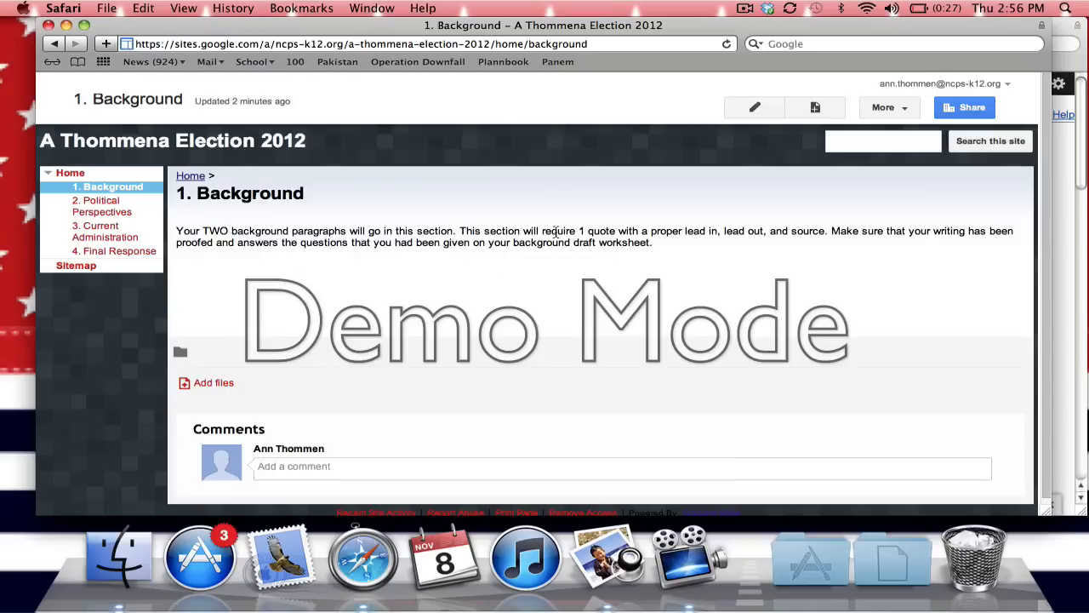
{"action": "left_click", "coordinate": [102, 206]}
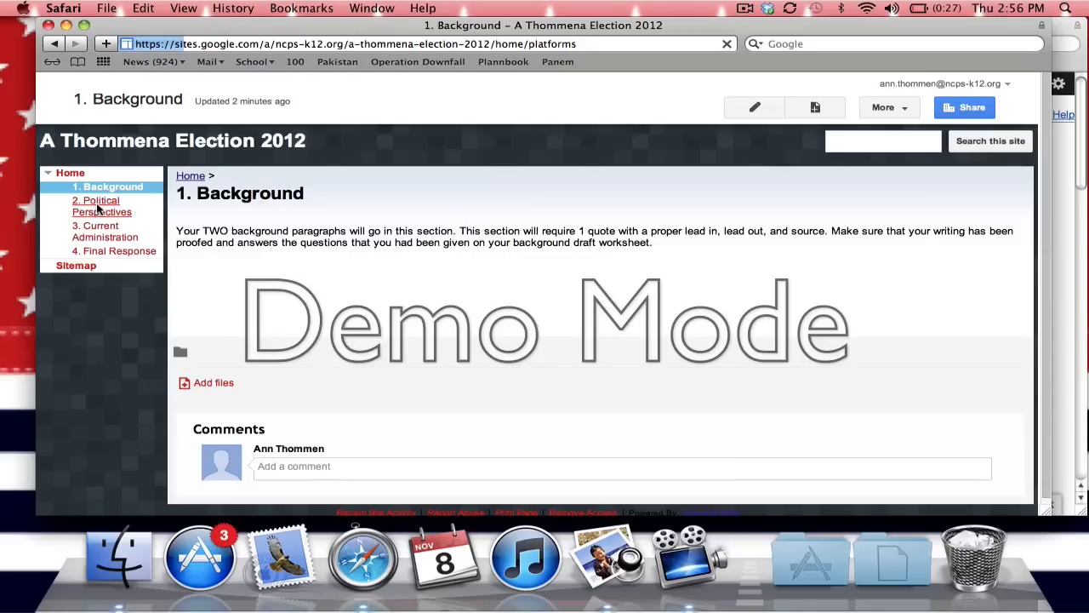
{"action": "left_click", "coordinate": [96, 206]}
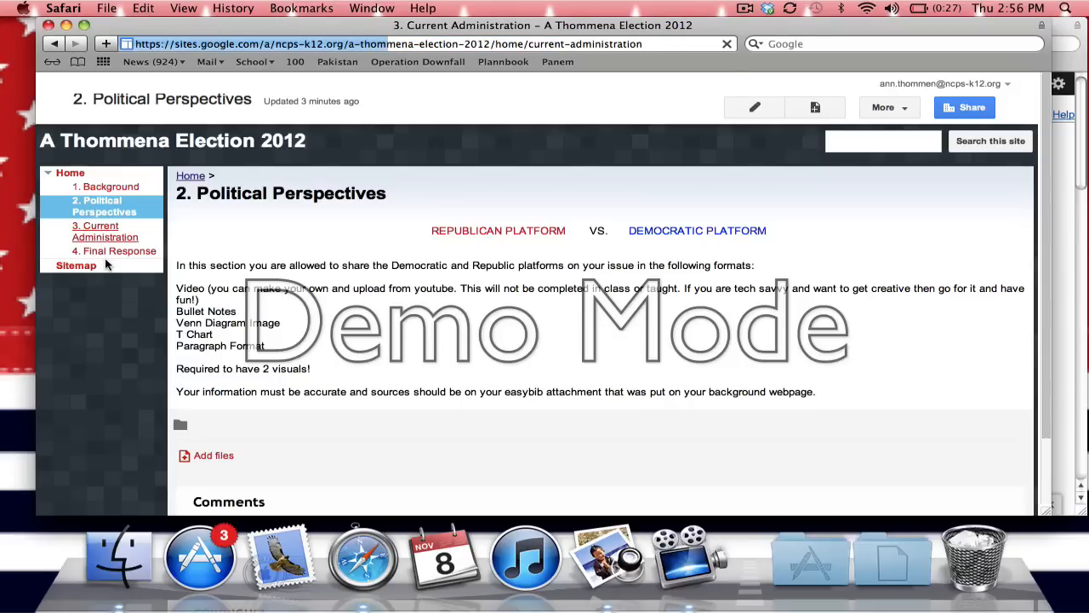
{"action": "left_click", "coordinate": [106, 231]}
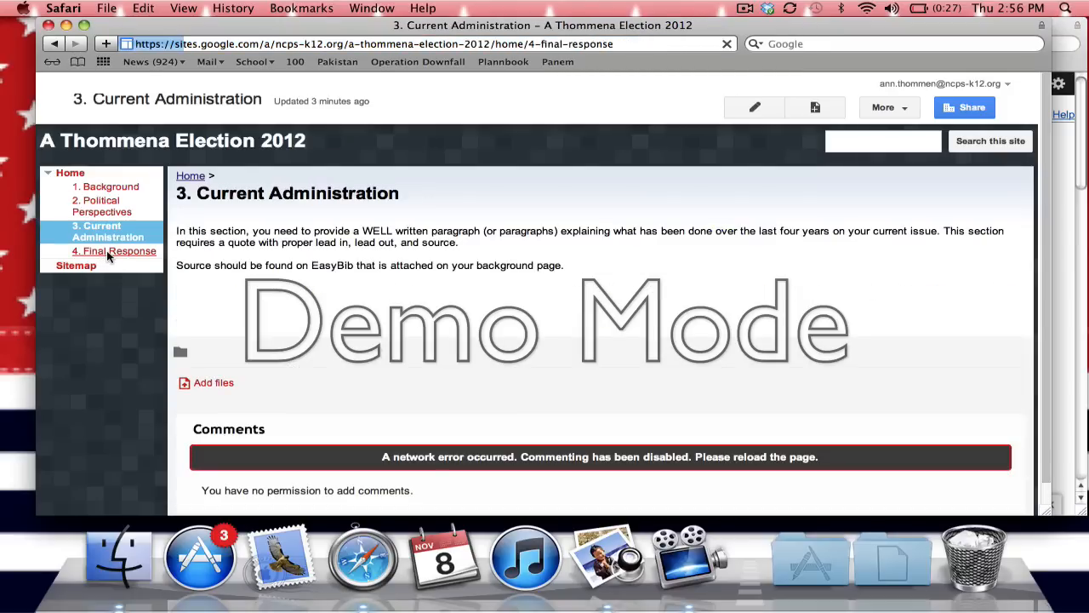
{"action": "left_click", "coordinate": [113, 250]}
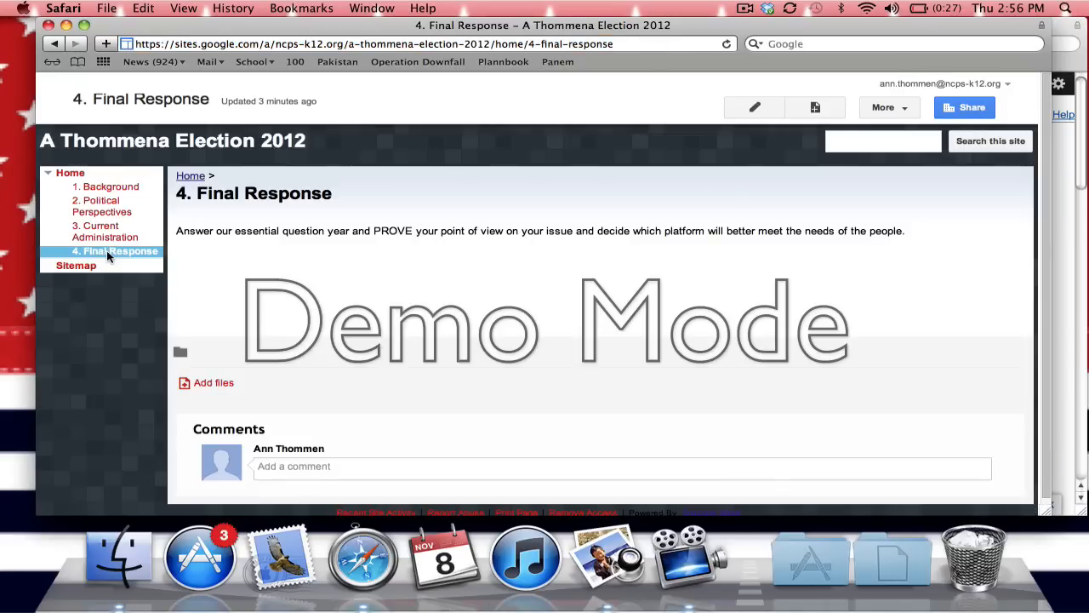
{"action": "mouse_move", "coordinate": [320, 287]}
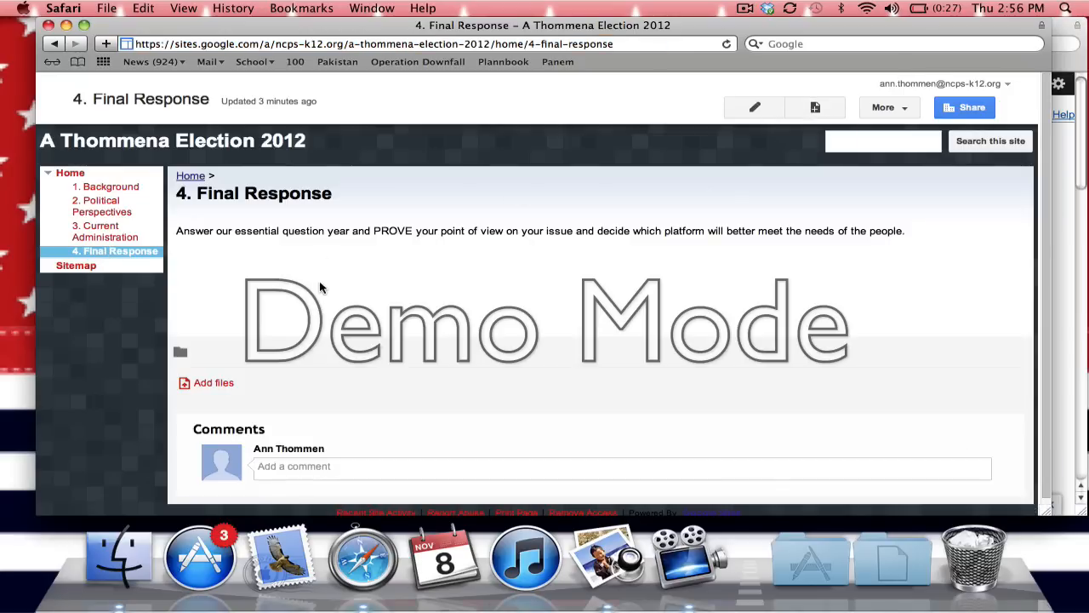